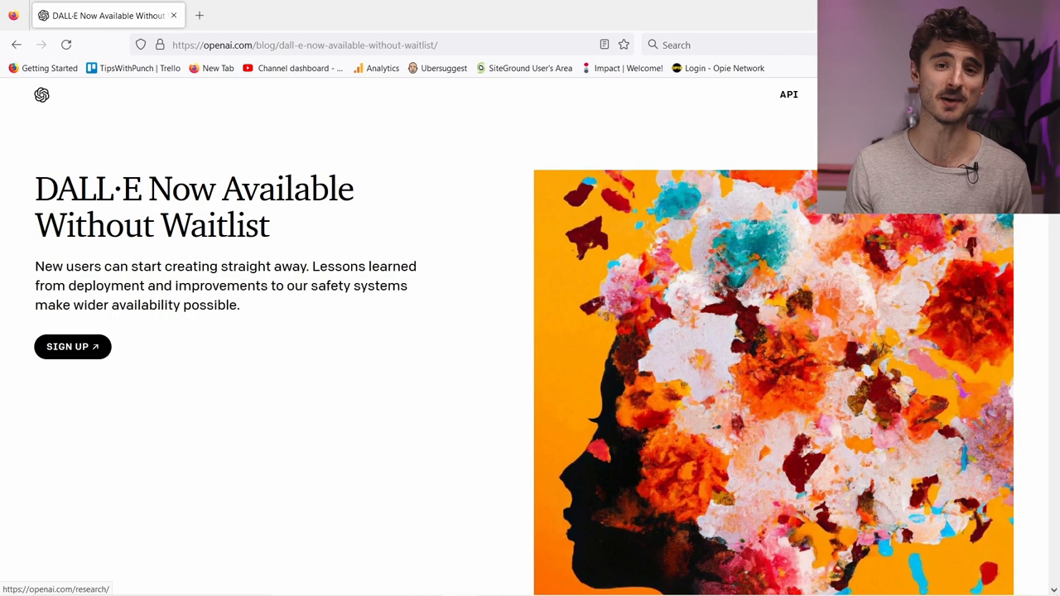
{"action": "mouse_move", "coordinate": [72, 346]}
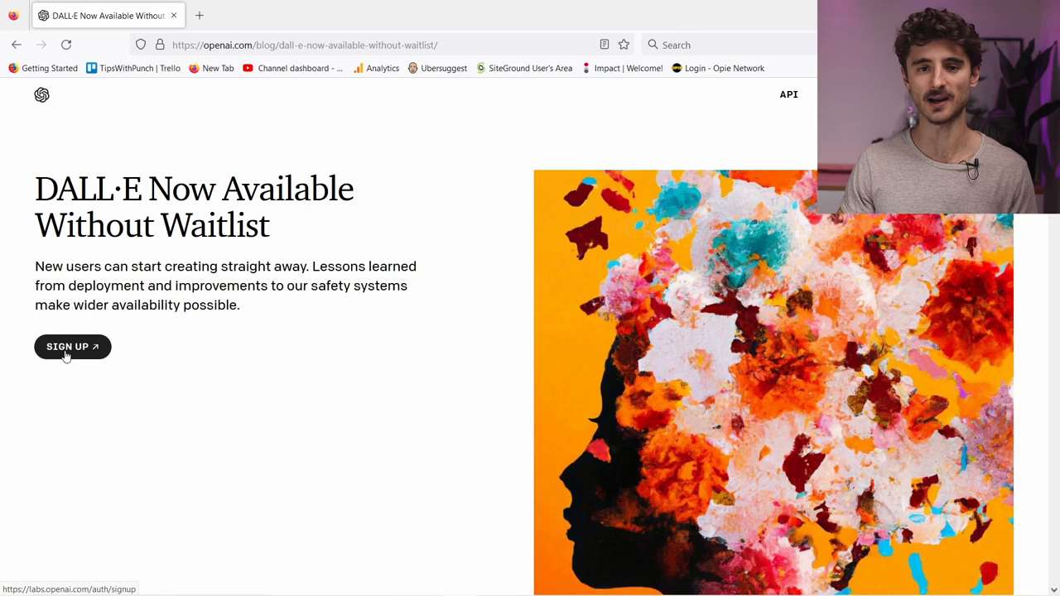
Step: Sign up for DALL·E from the announcement post and start the account form
{"action": "left_click", "coordinate": [72, 347]}
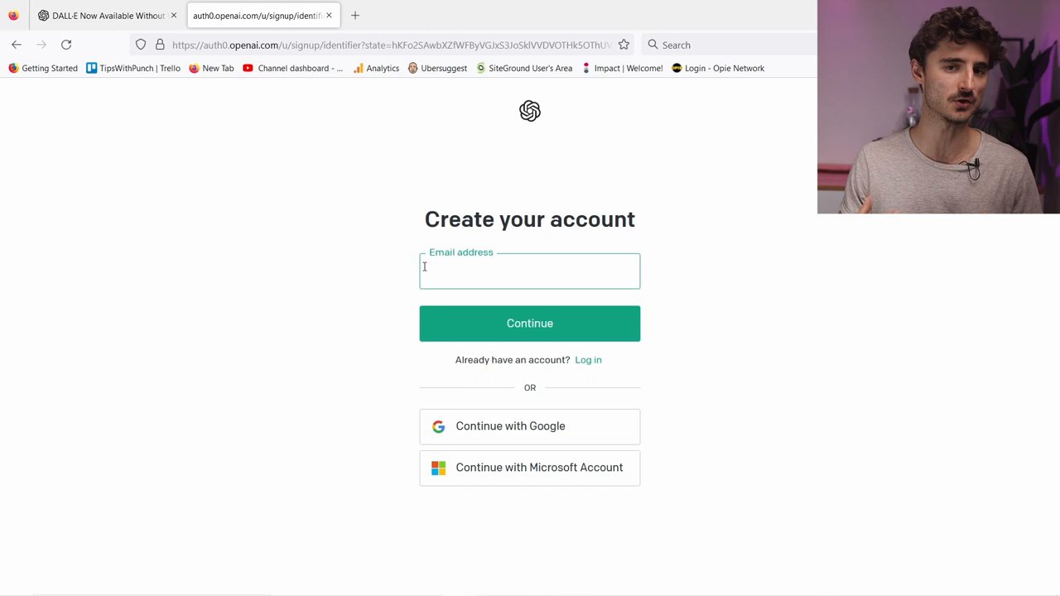
{"action": "left_click", "coordinate": [529, 323]}
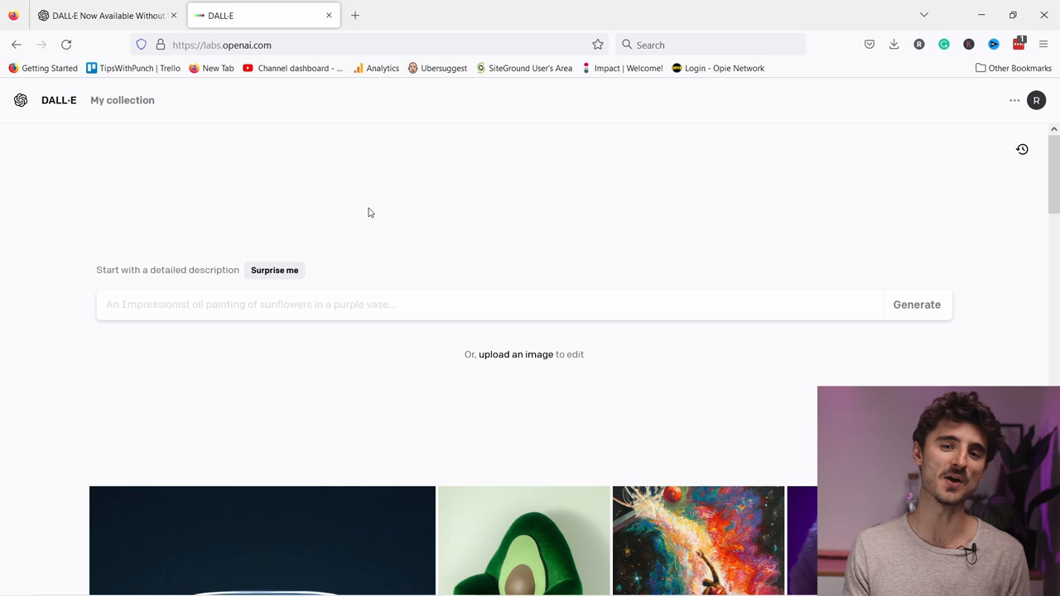
{"action": "mouse_move", "coordinate": [418, 202]}
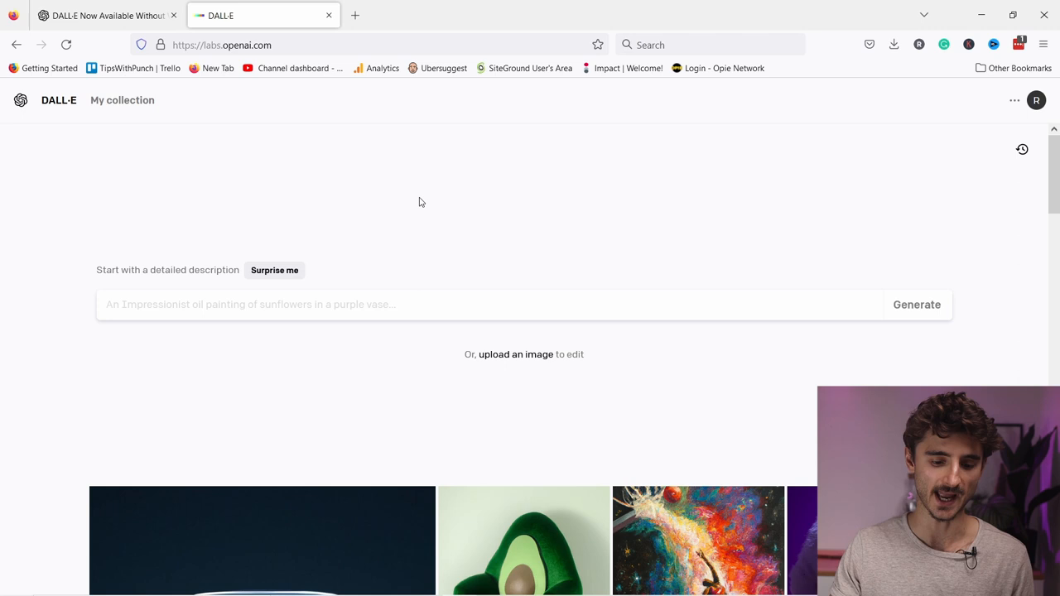
{"action": "left_click", "coordinate": [1036, 101]}
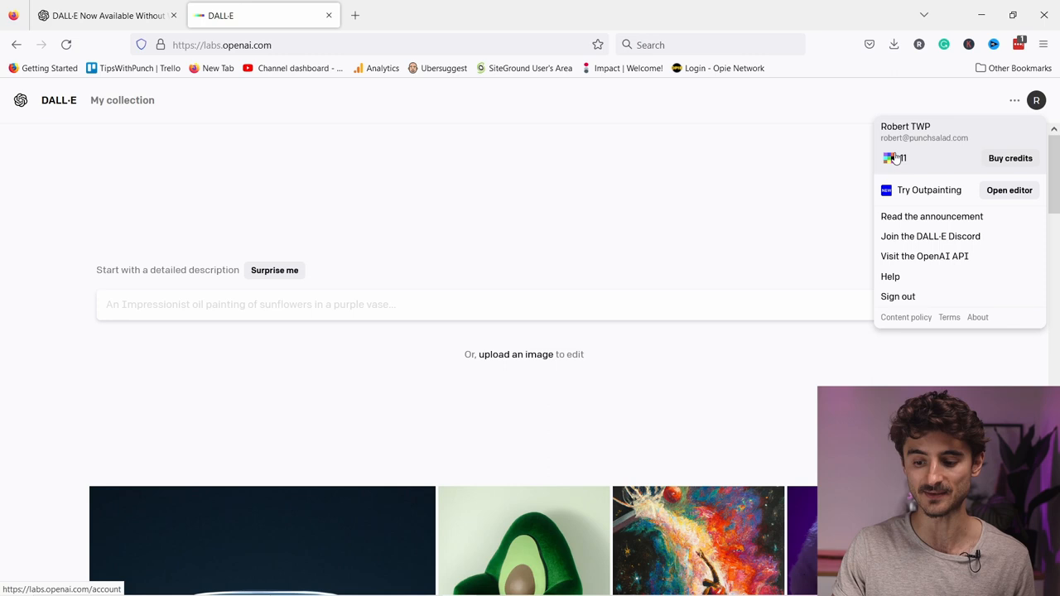
{"action": "left_click", "coordinate": [599, 181]}
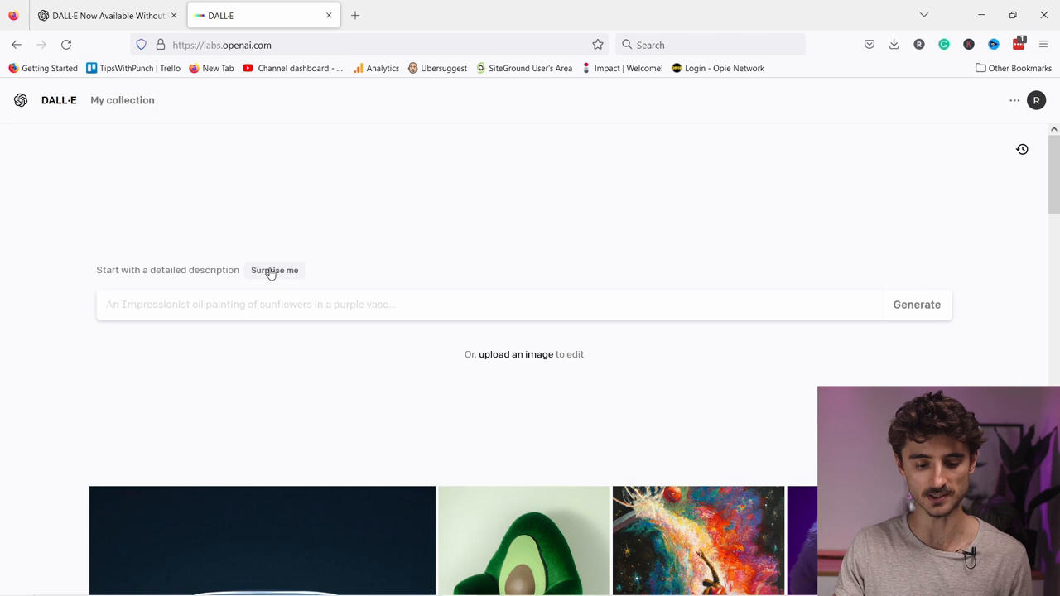
Step: Generate the Surprise me avocado armchair images, then return to the home page
{"action": "left_click", "coordinate": [274, 270]}
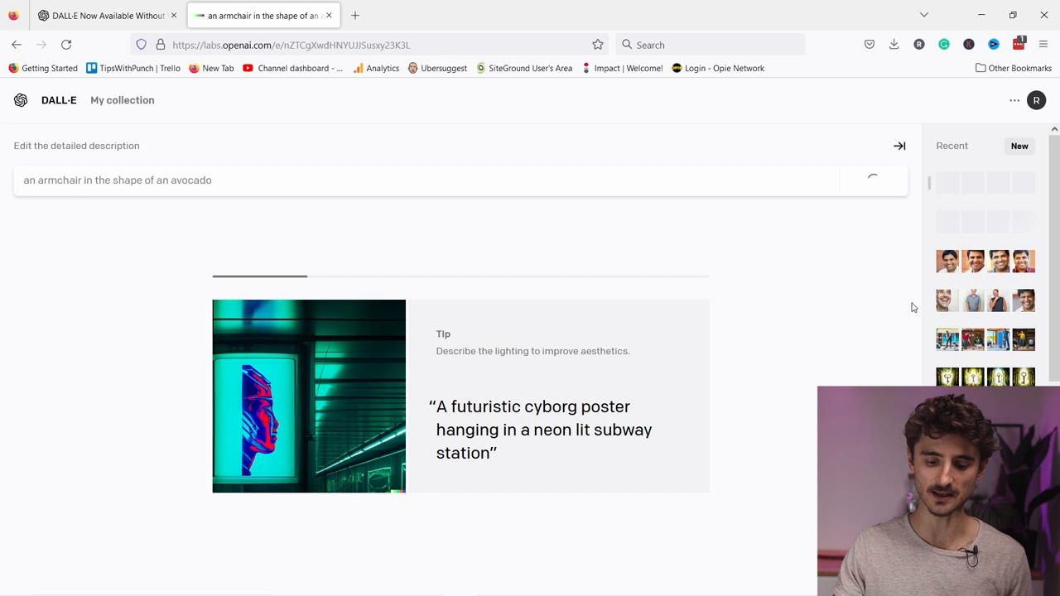
{"action": "left_click", "coordinate": [872, 180]}
{"action": "type", "text": "Man jumping over lava with potato gun in new york, pixel art"}
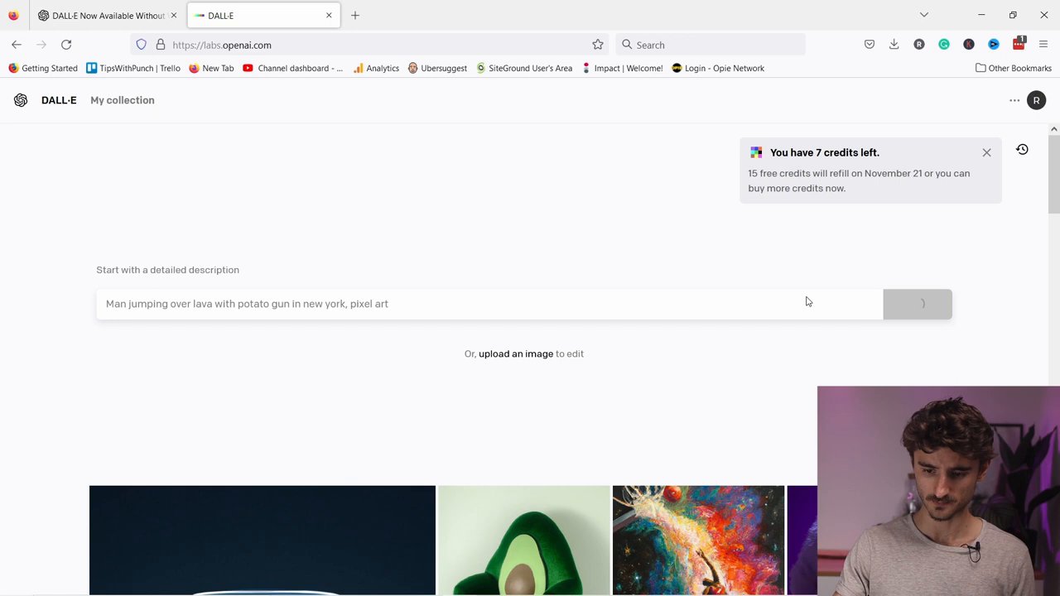
Step: Generate the lava-jumping pixel-art images and view one at full size
{"action": "left_click", "coordinate": [917, 303]}
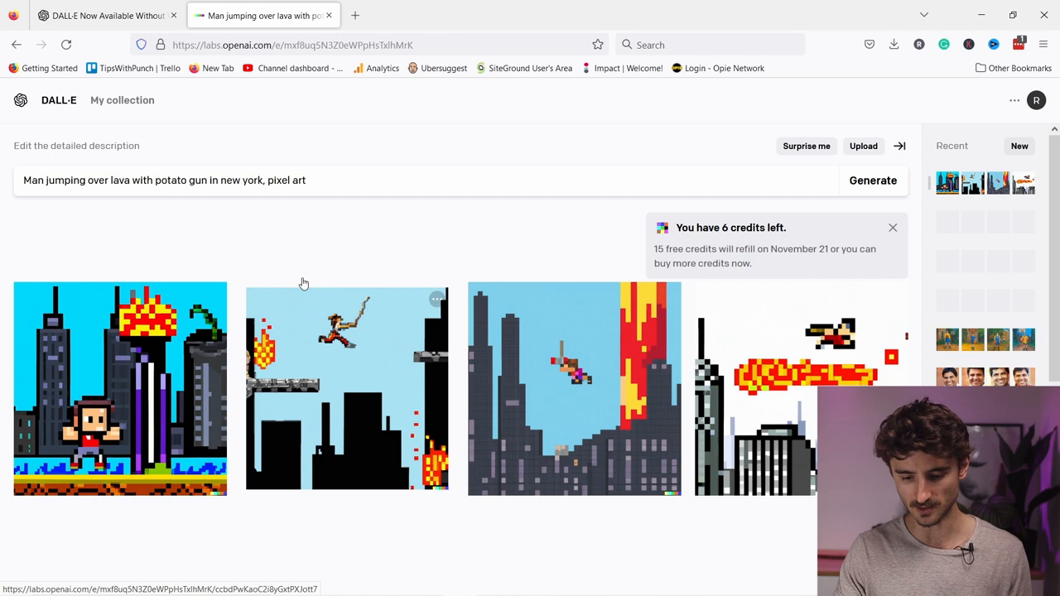
{"action": "left_click", "coordinate": [574, 388]}
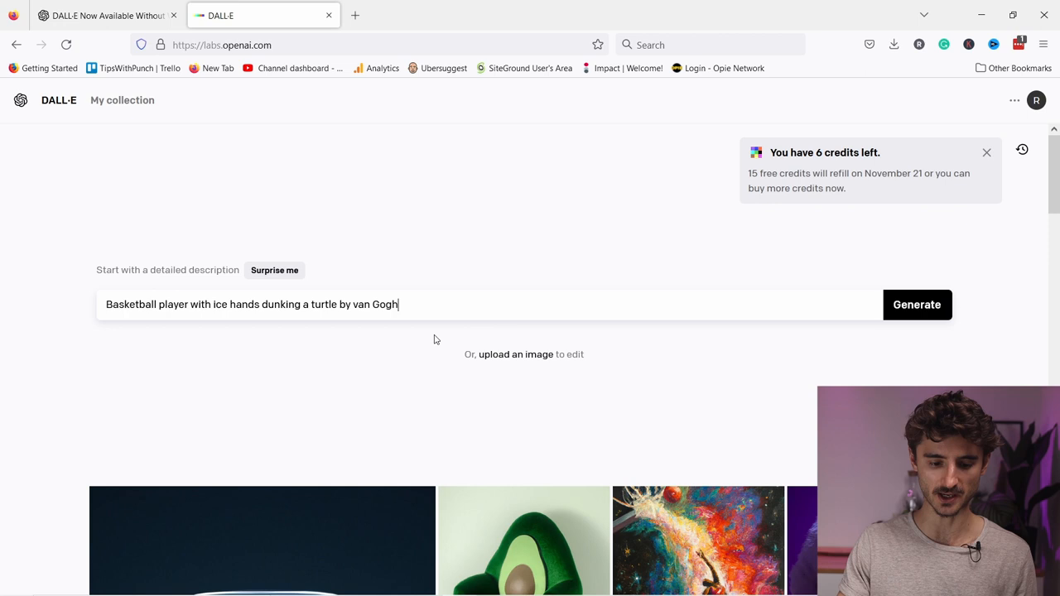
Step: Generate the Van Gogh basketball-dunking-turtle images and return to the home page
{"action": "left_click", "coordinate": [917, 303]}
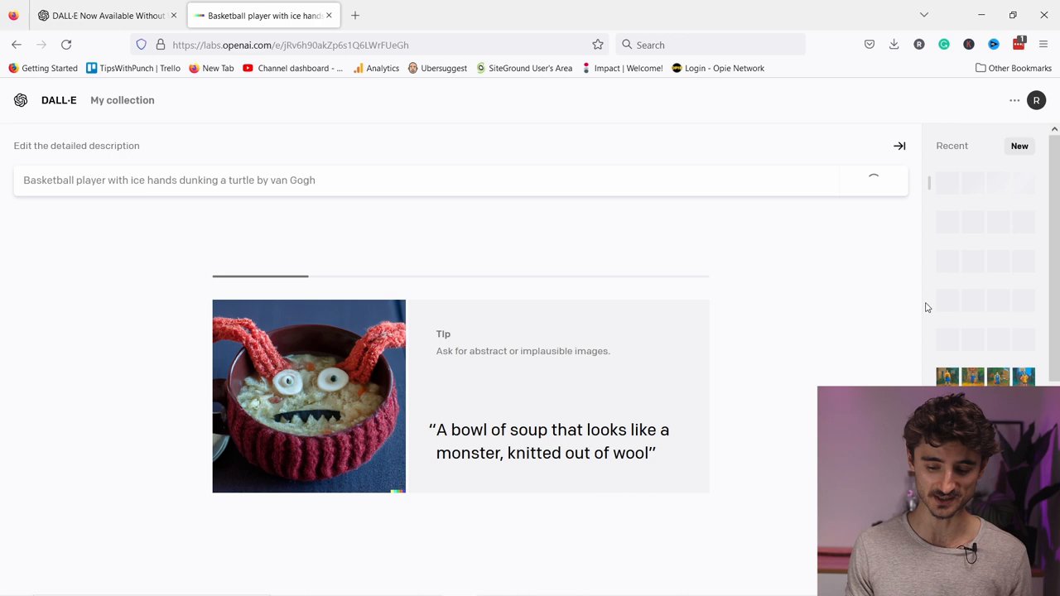
{"action": "left_click", "coordinate": [873, 180]}
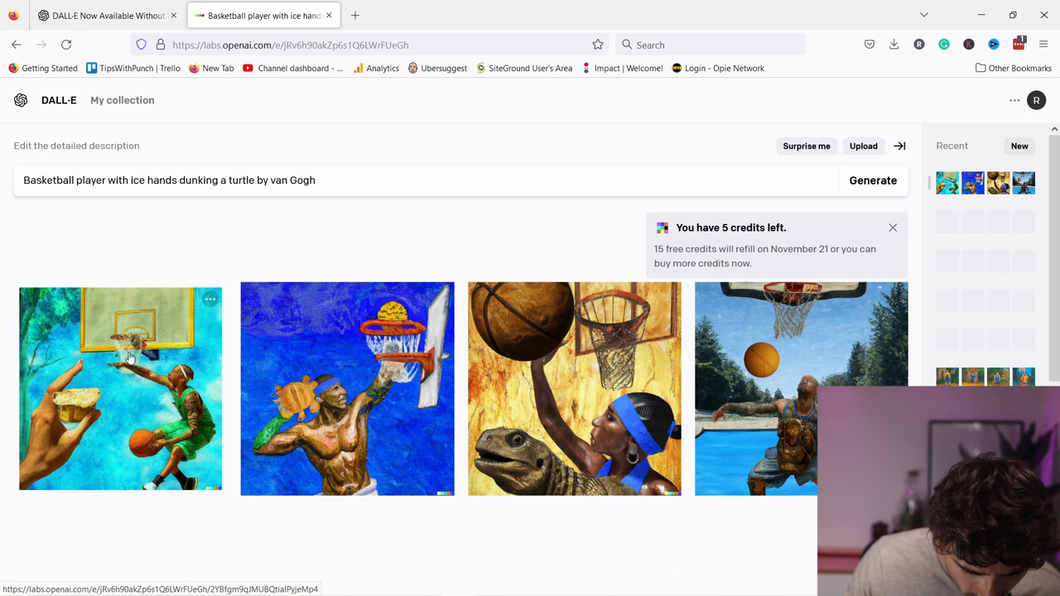
{"action": "mouse_move", "coordinate": [64, 423]}
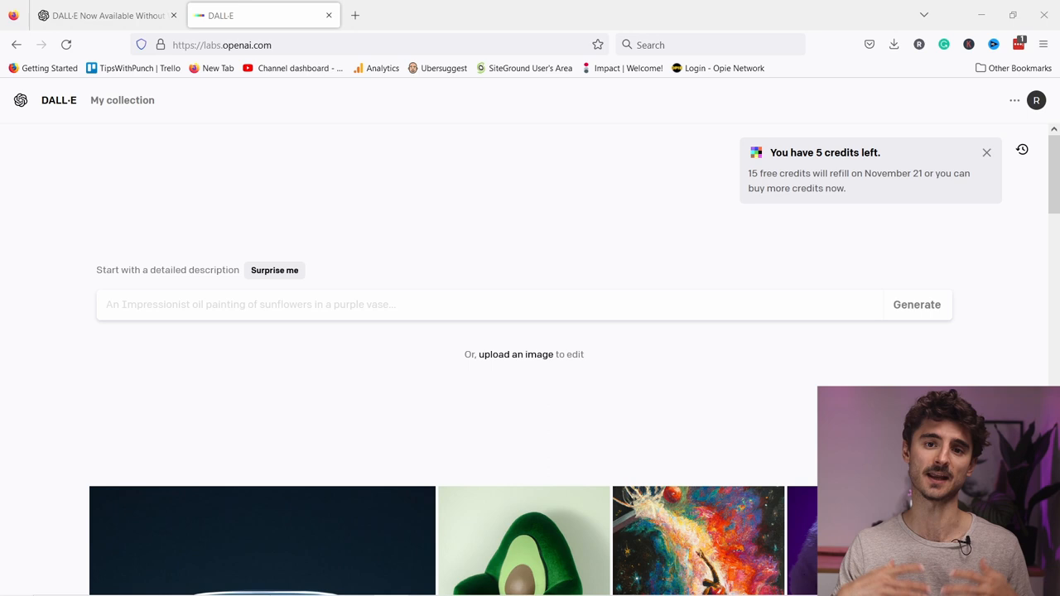
Step: Enter 'Man cleaning shed with his dog and robot helper' and generate images
{"action": "type", "text": "Man cleaning shed with his dog and robot helper"}
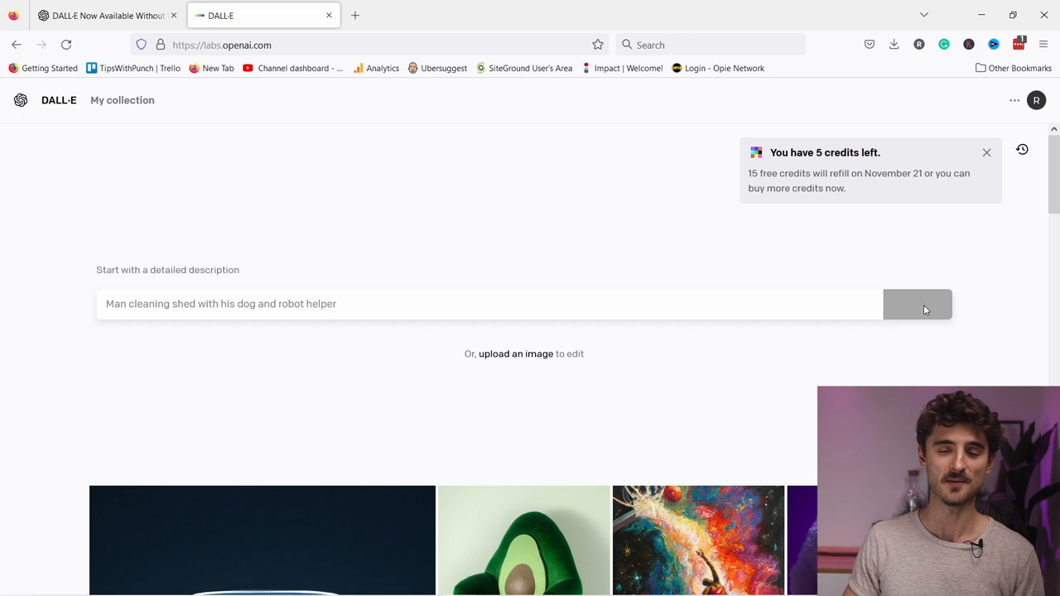
{"action": "left_click", "coordinate": [917, 303]}
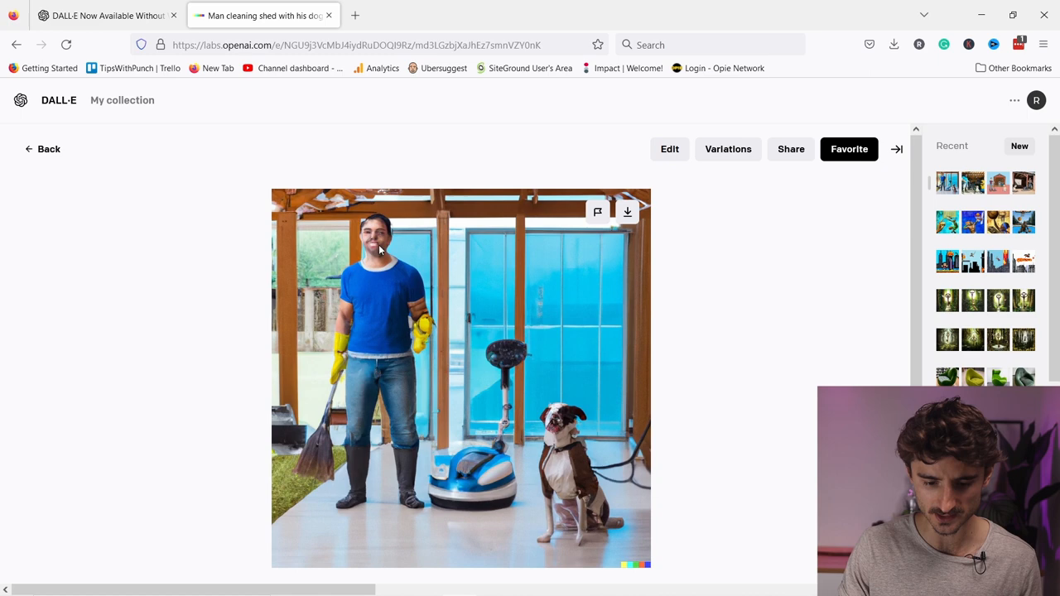
{"action": "mouse_move", "coordinate": [388, 248]}
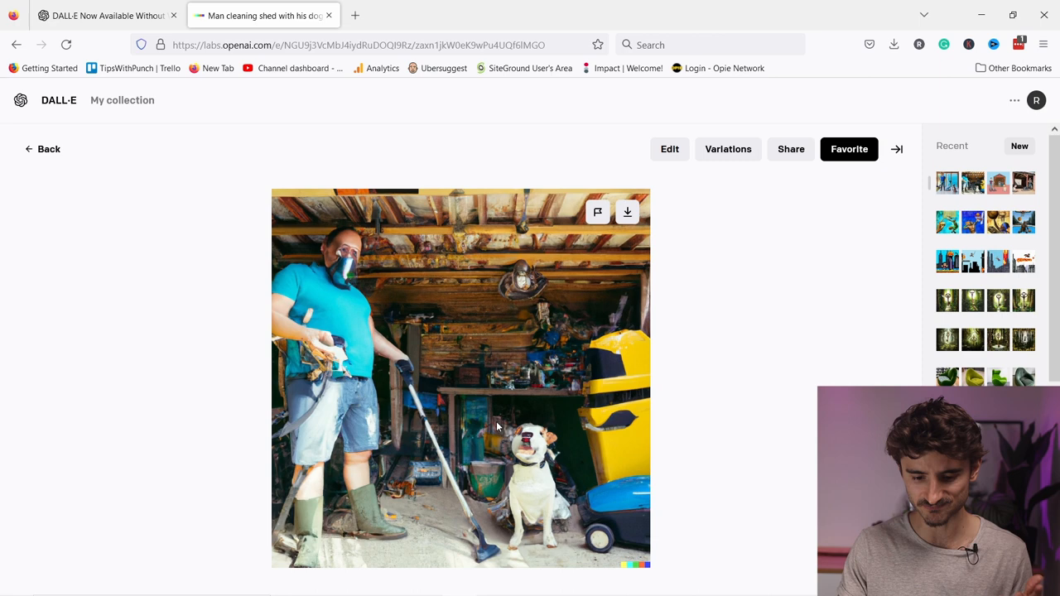
{"action": "mouse_move", "coordinate": [617, 369]}
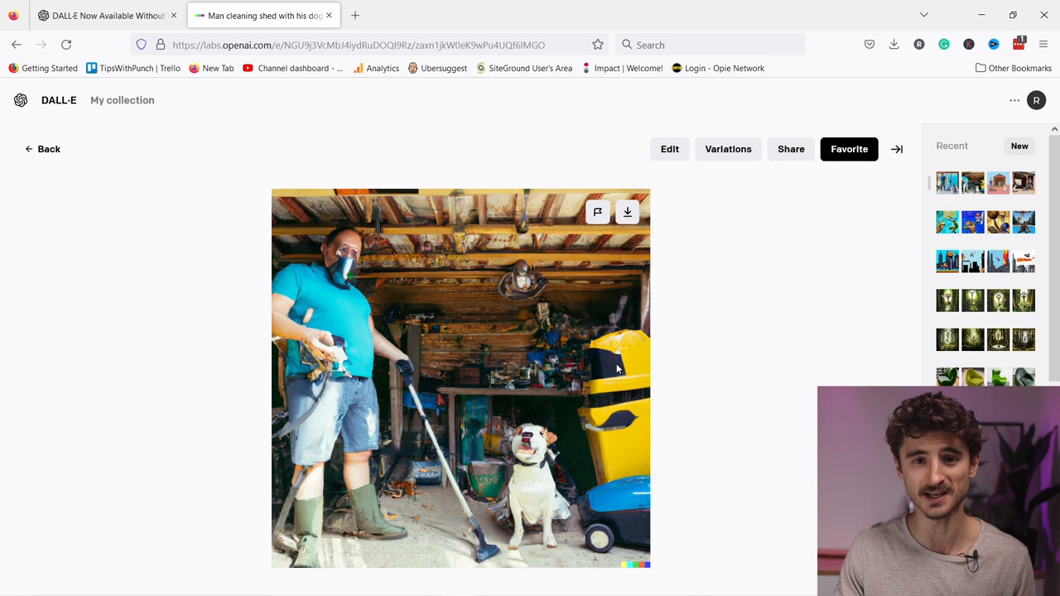
{"action": "mouse_move", "coordinate": [349, 266]}
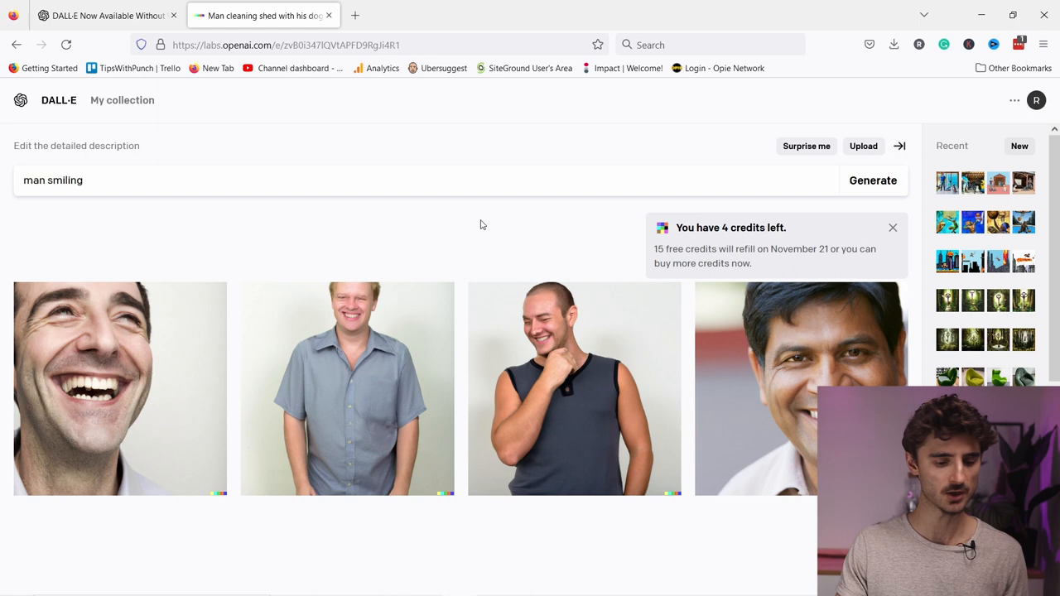
{"action": "mouse_move", "coordinate": [793, 414]}
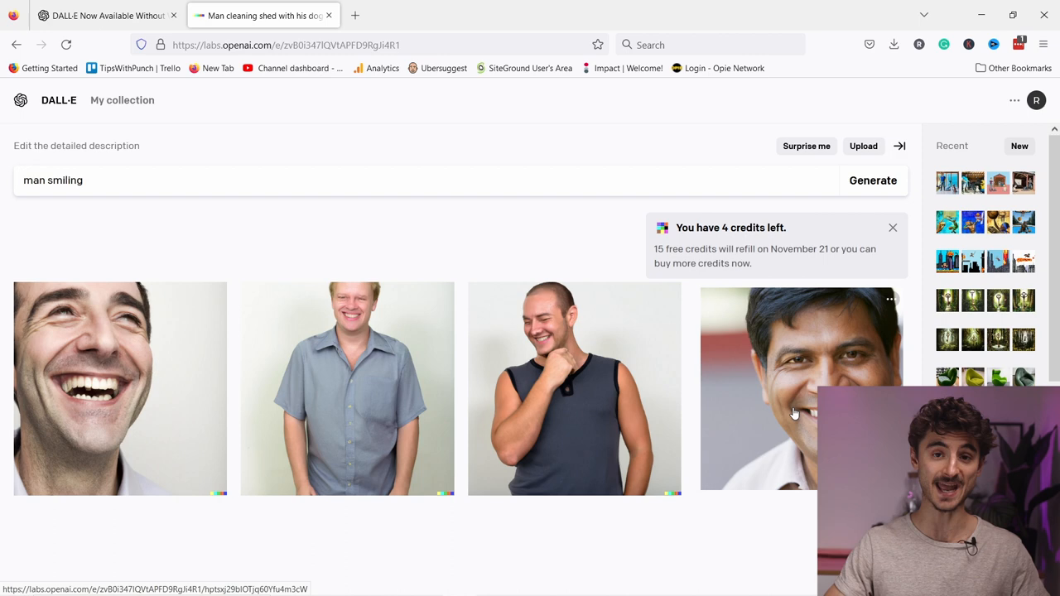